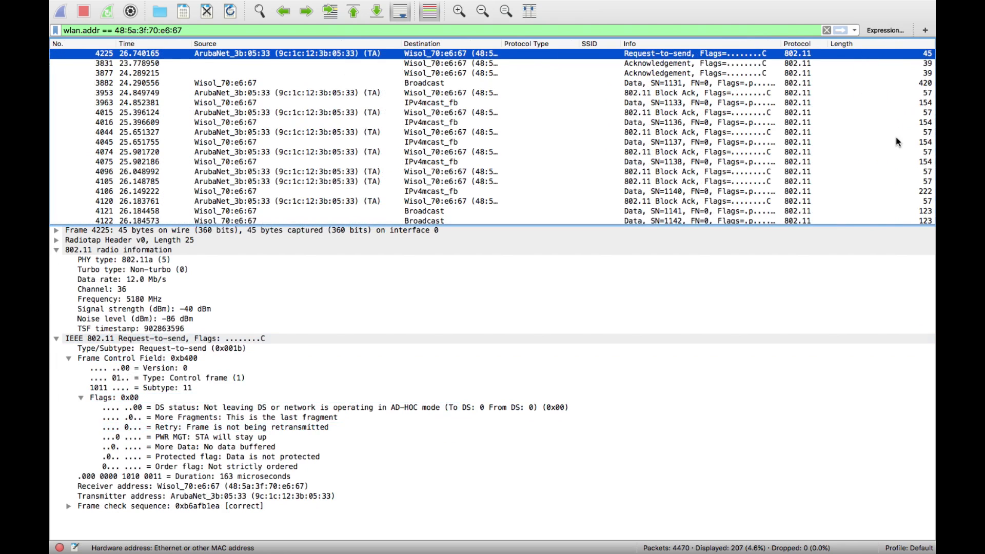
Select beacon frame 1763 in the unfiltered 1,780-packet capture.
click(439, 151)
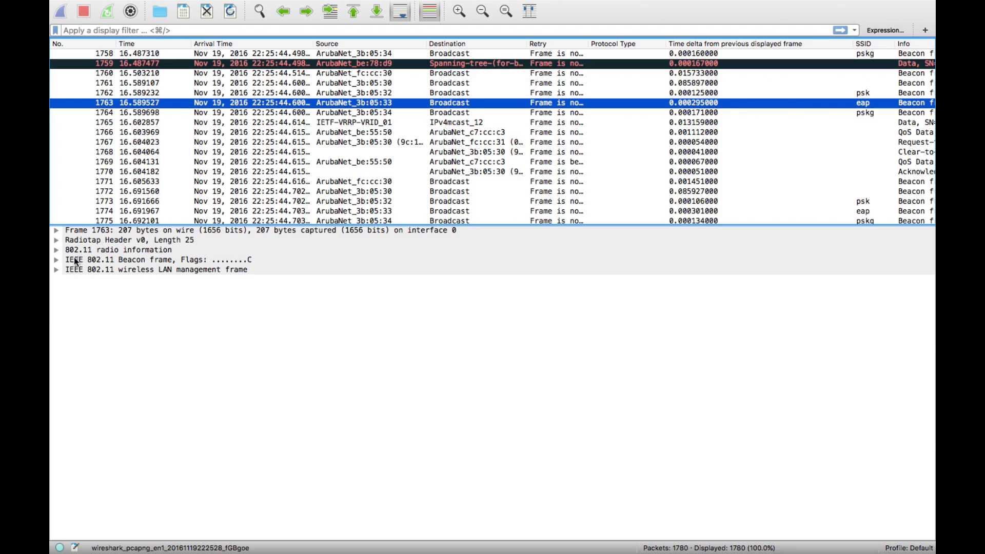
Expand frame 1763's 802.11 header, management frame and fixed parameters trees.
click(56, 269)
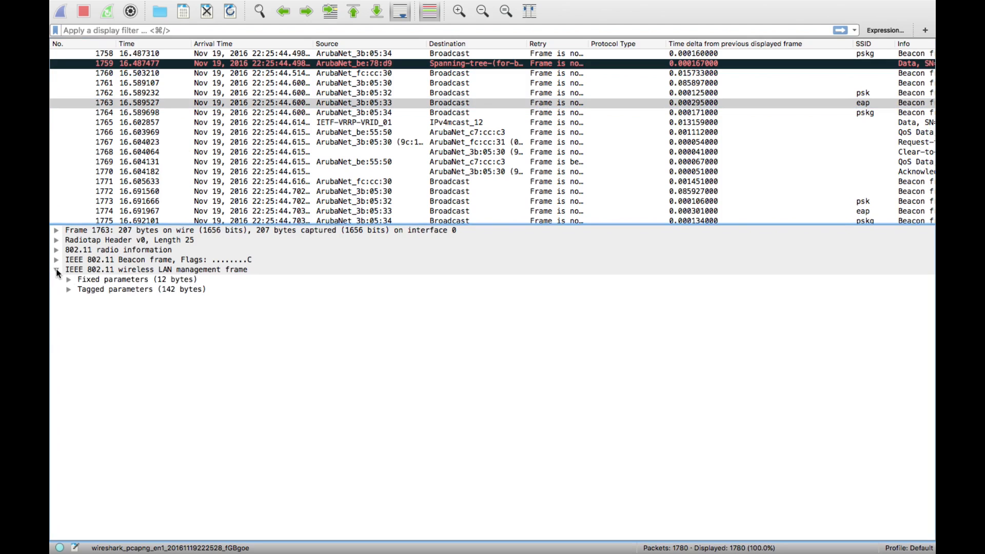
click(57, 259)
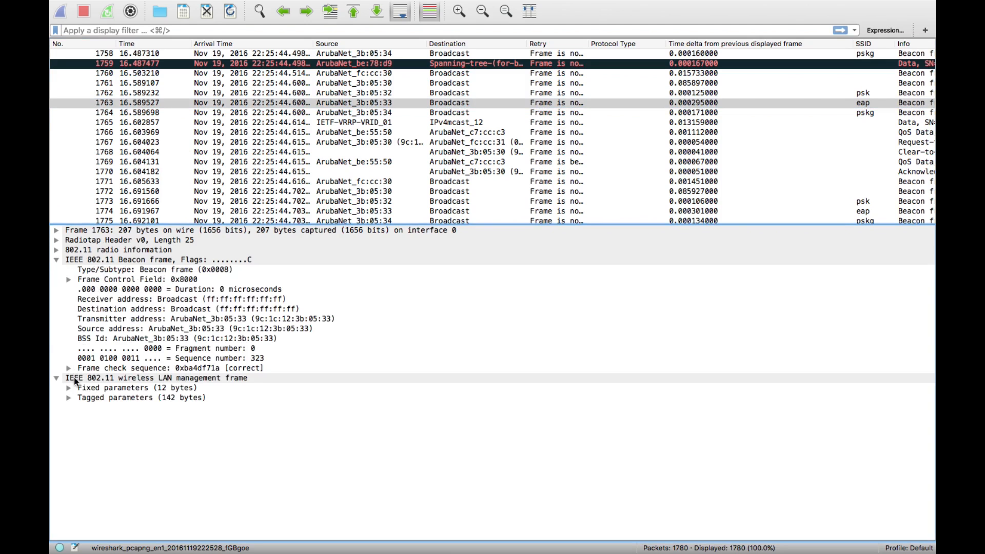
click(68, 388)
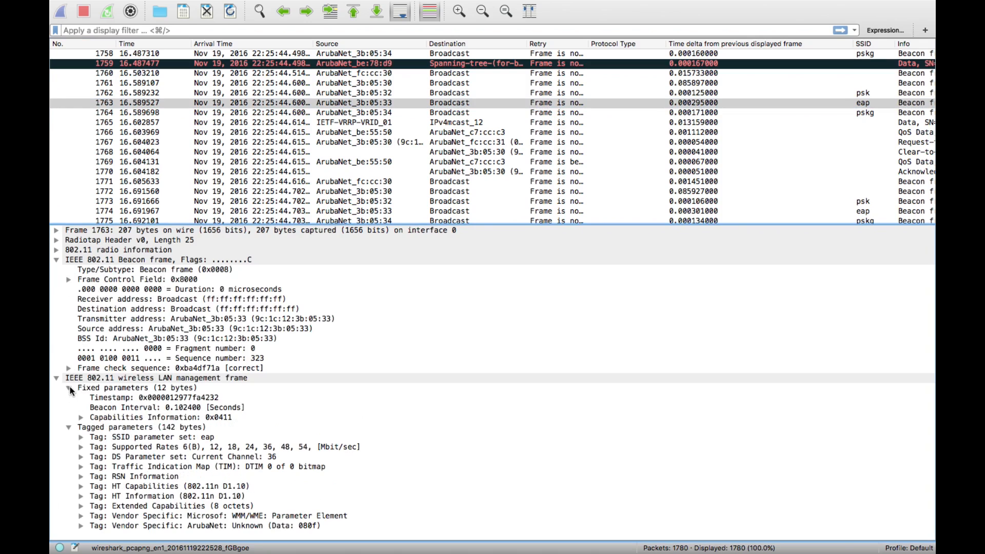
mouse_move(114, 386)
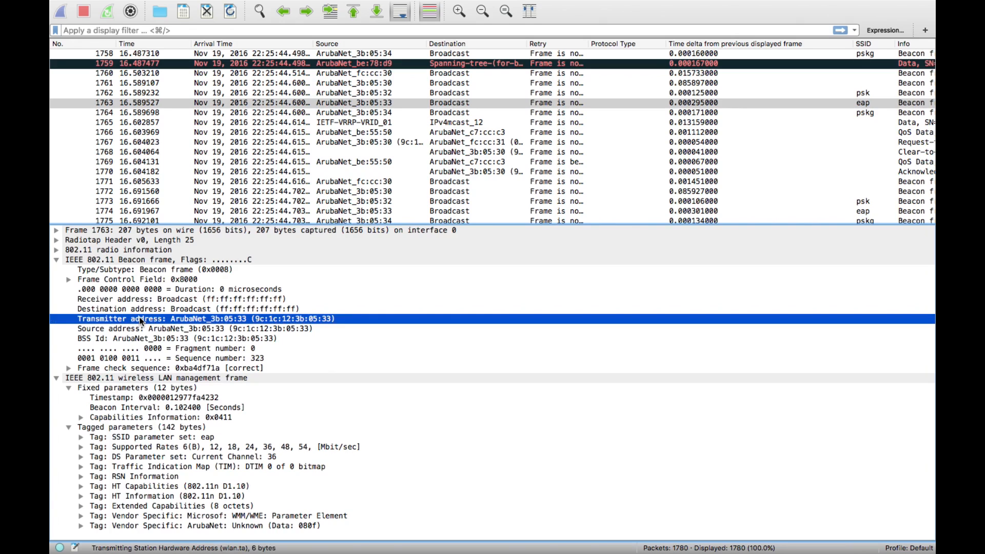
mouse_move(283, 323)
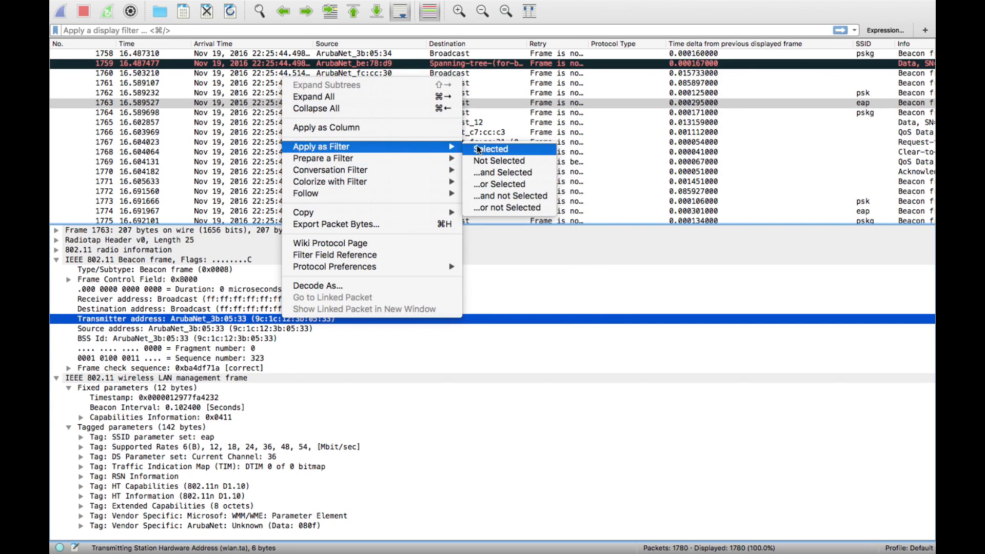
Apply the transmitter address as a filter, then clear it to show all packets.
click(489, 149)
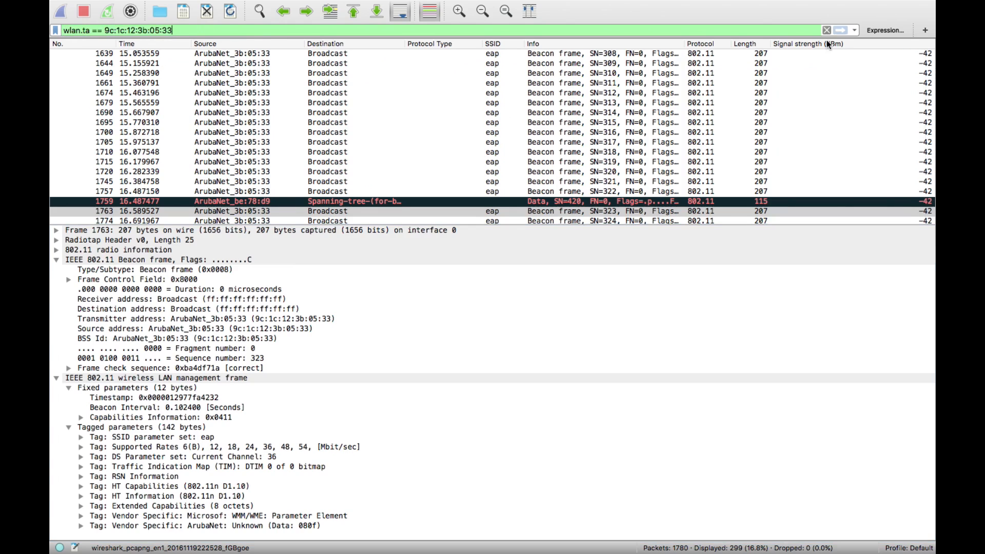
click(817, 30)
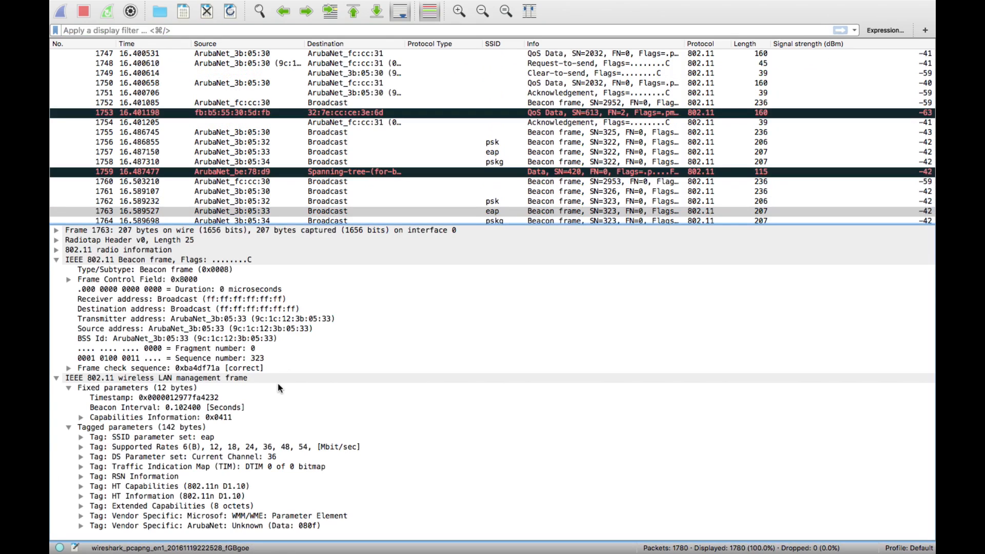
Expand Supported Rates, RSN Information and Group Cipher Suite, then right-click its type field.
click(81, 447)
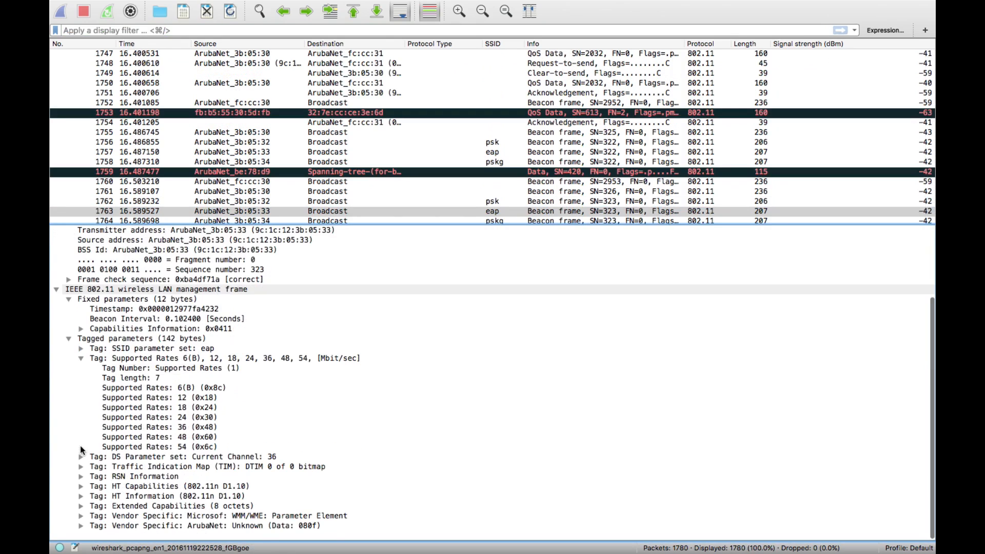
click(82, 476)
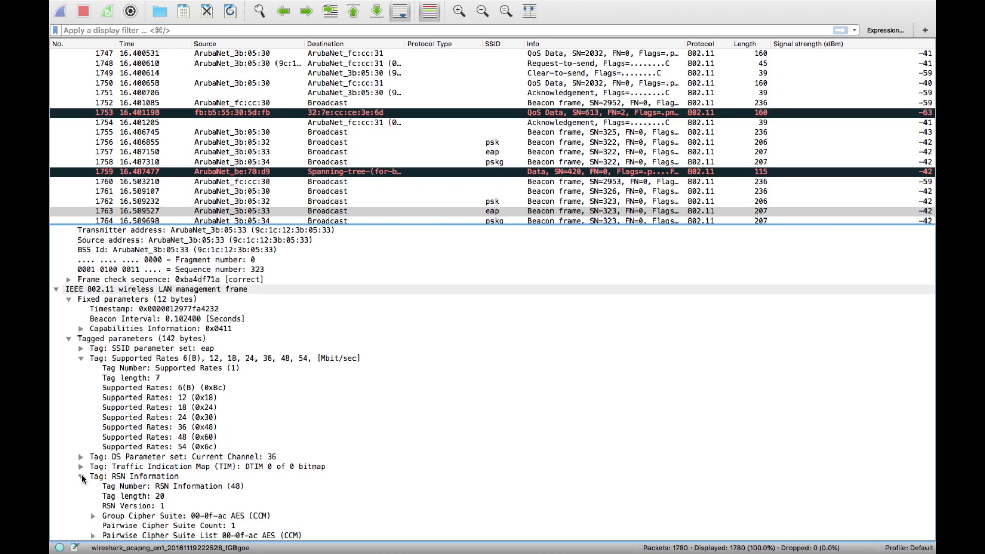
scroll(down, 3)
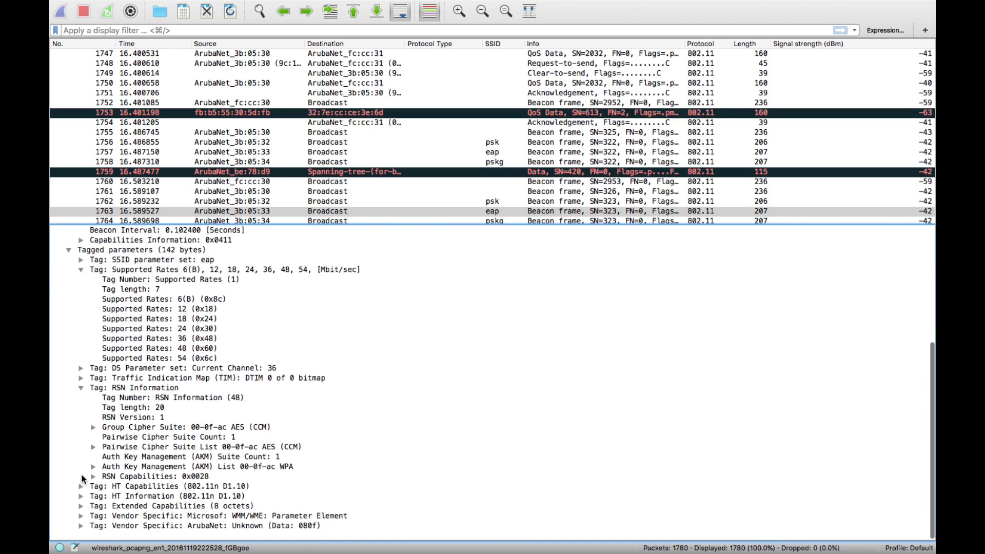
mouse_move(123, 427)
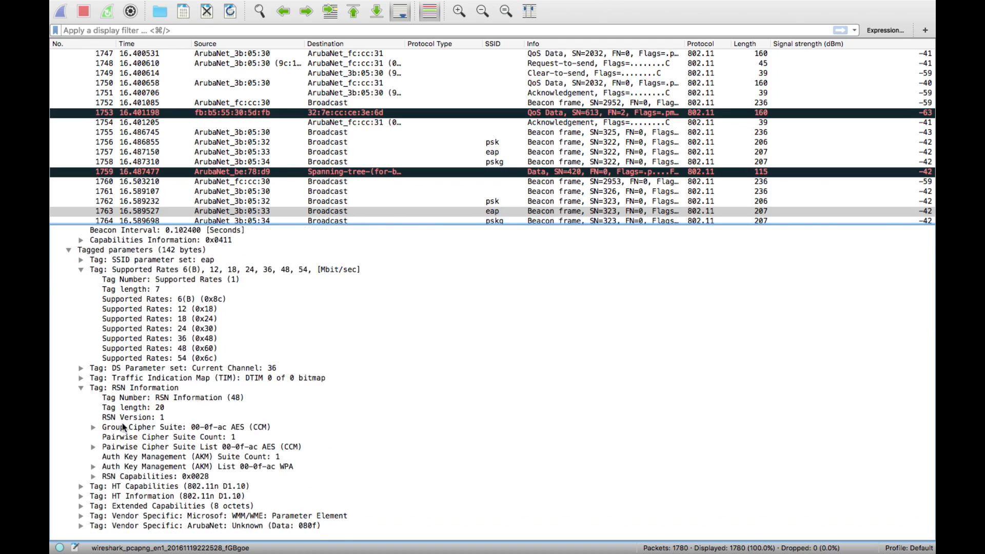
click(94, 427)
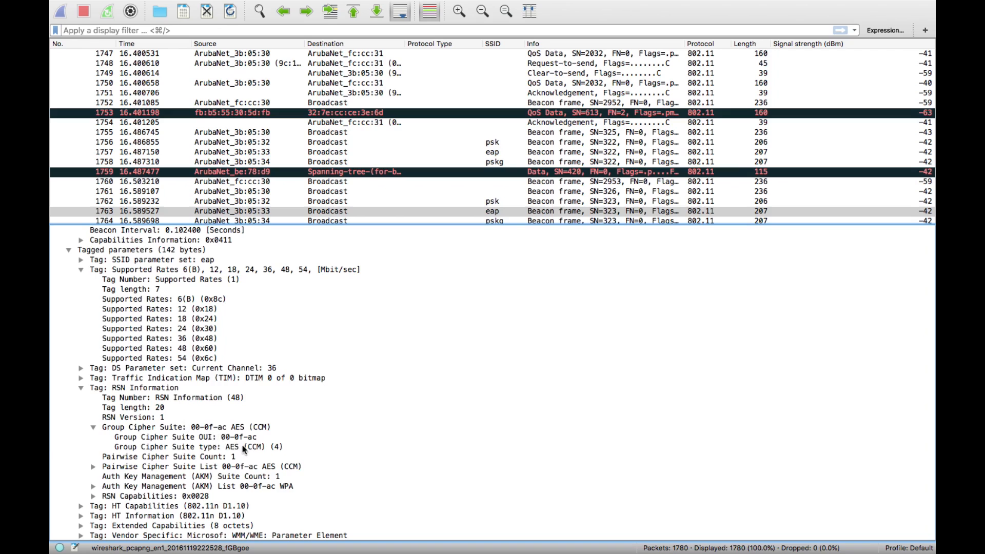
right_click(191, 447)
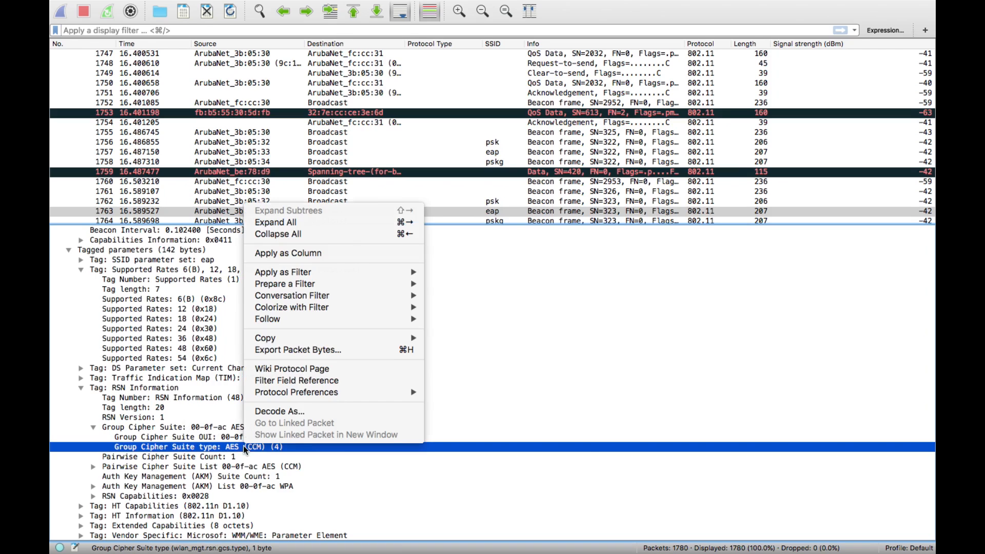